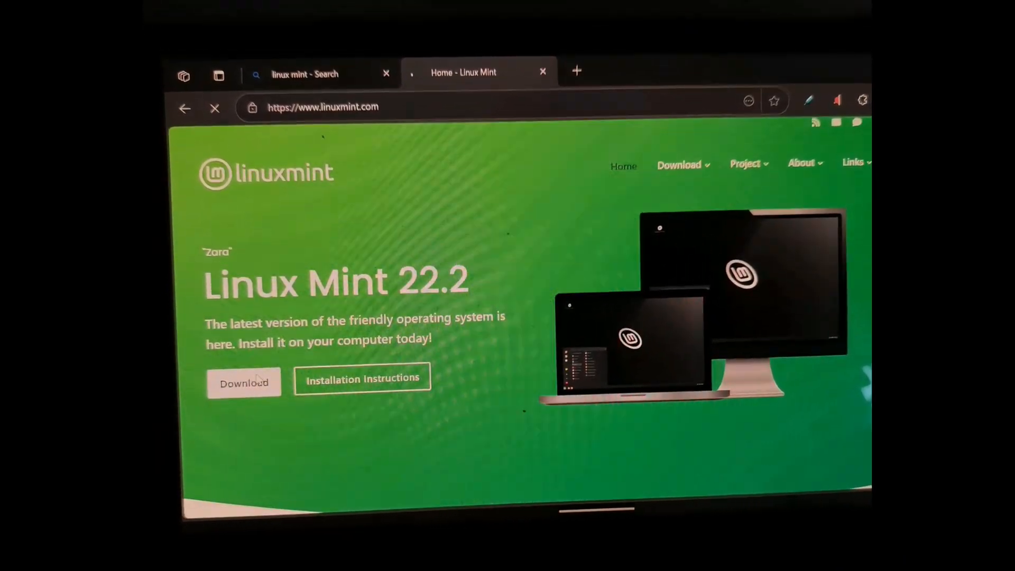
# Step: Reach the Linux Mint 22.2 Xfce Edition download page from linuxmint.com
pyautogui.click(243, 382)
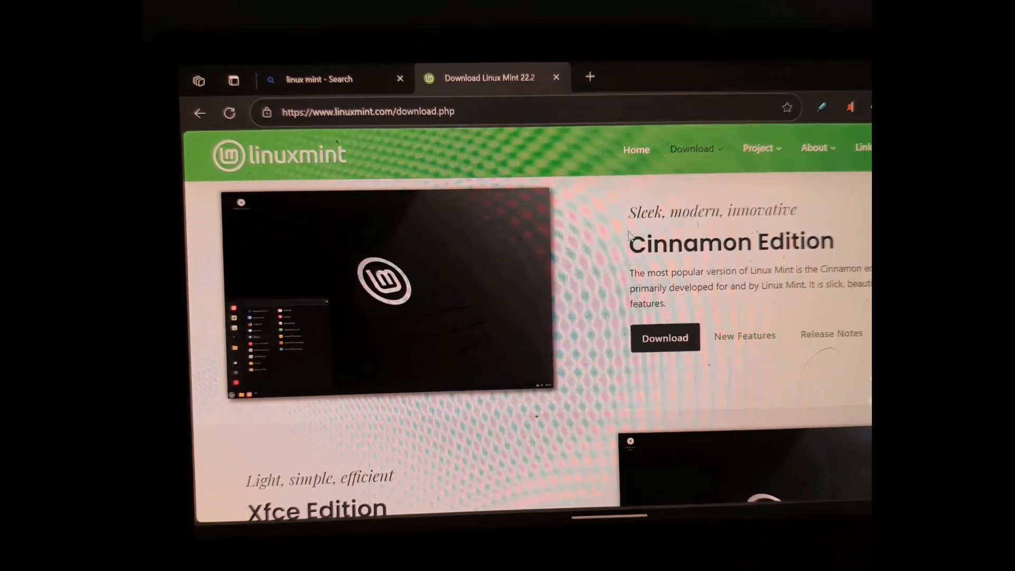
pyautogui.scroll(-3)
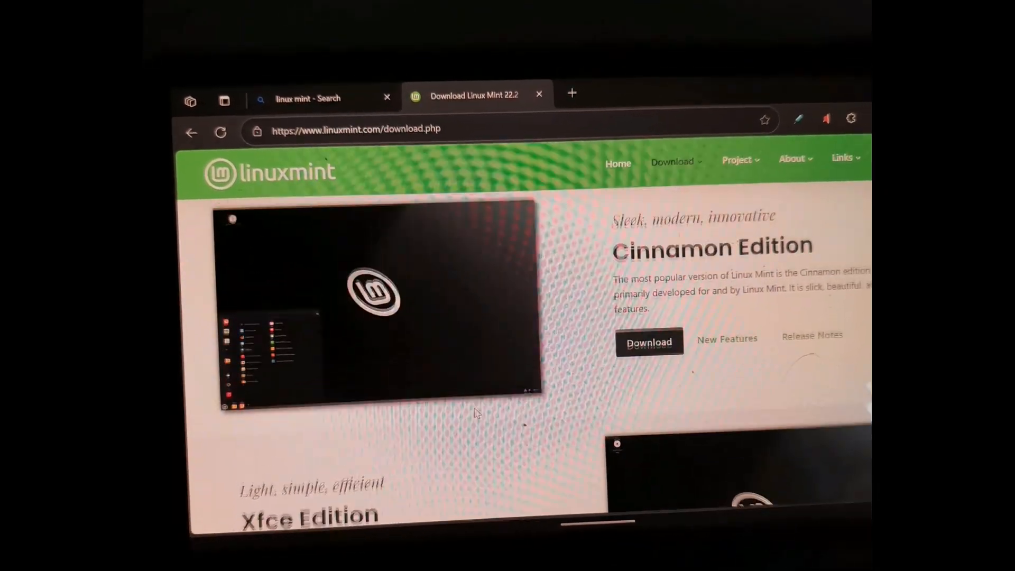
pyautogui.scroll(-3)
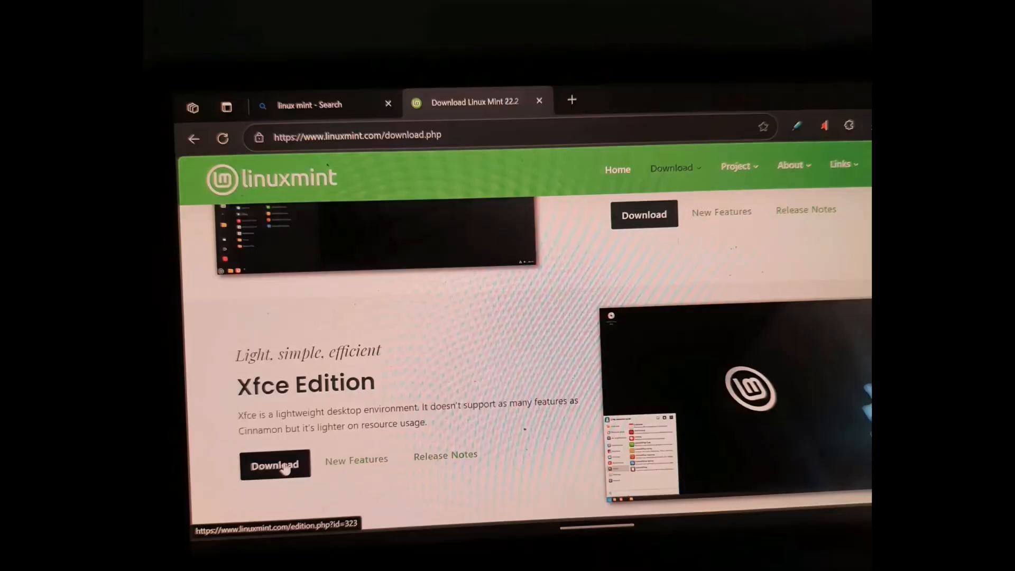
pyautogui.click(274, 464)
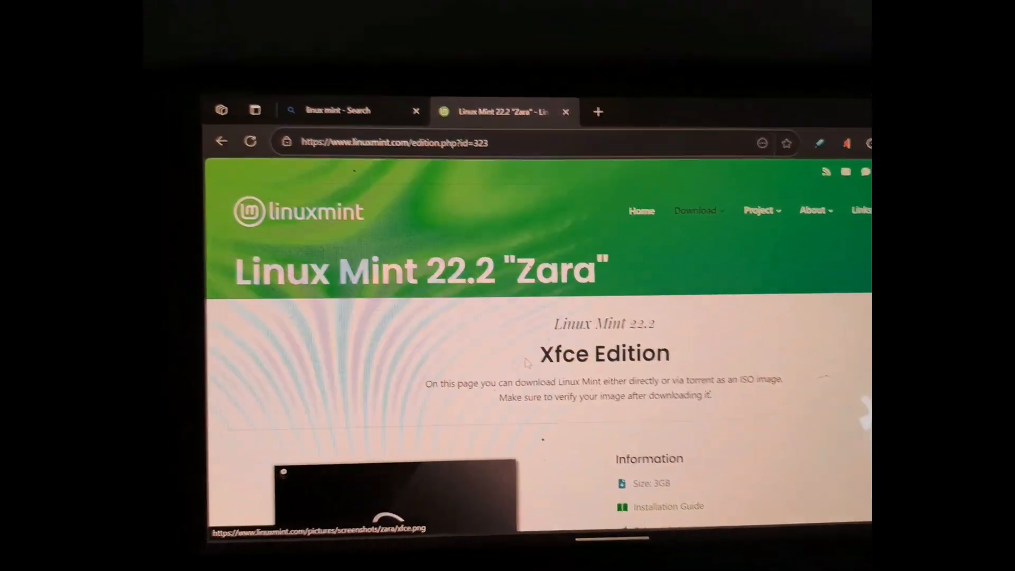
# Step: Scroll to the download mirrors table and search for an Indian mirror
pyautogui.scroll(-3)
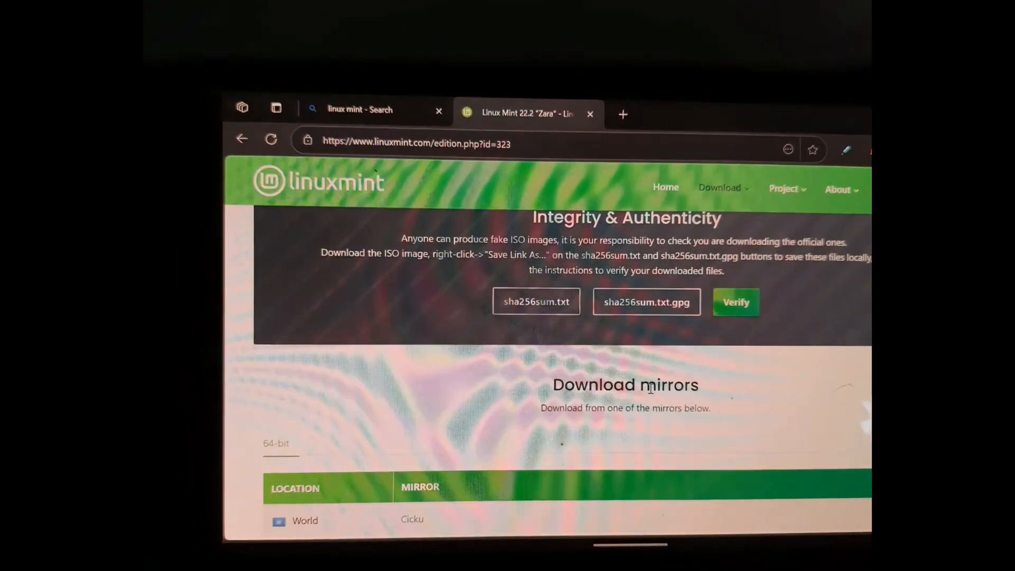
pyautogui.scroll(-3)
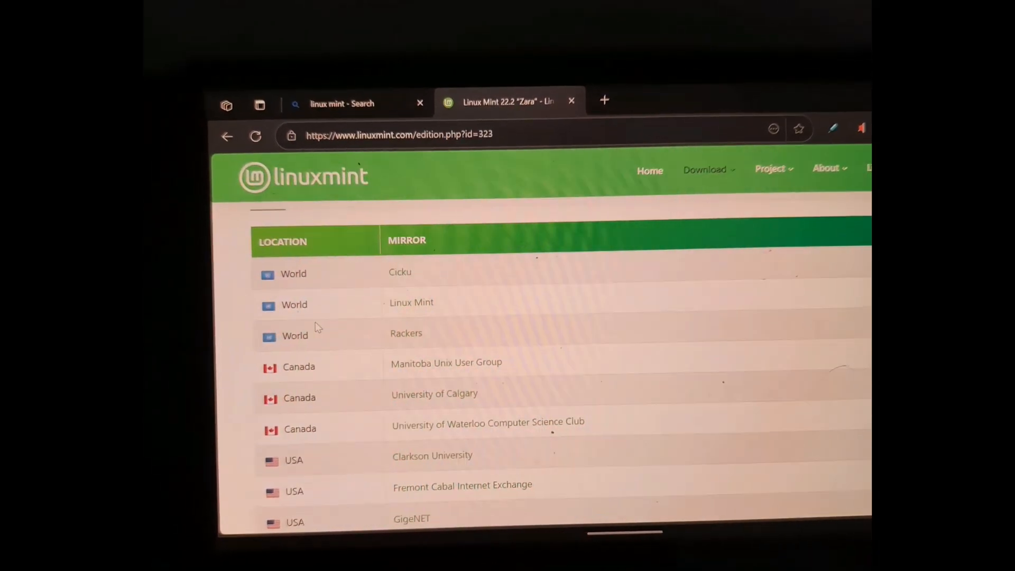
pyautogui.scroll(-3)
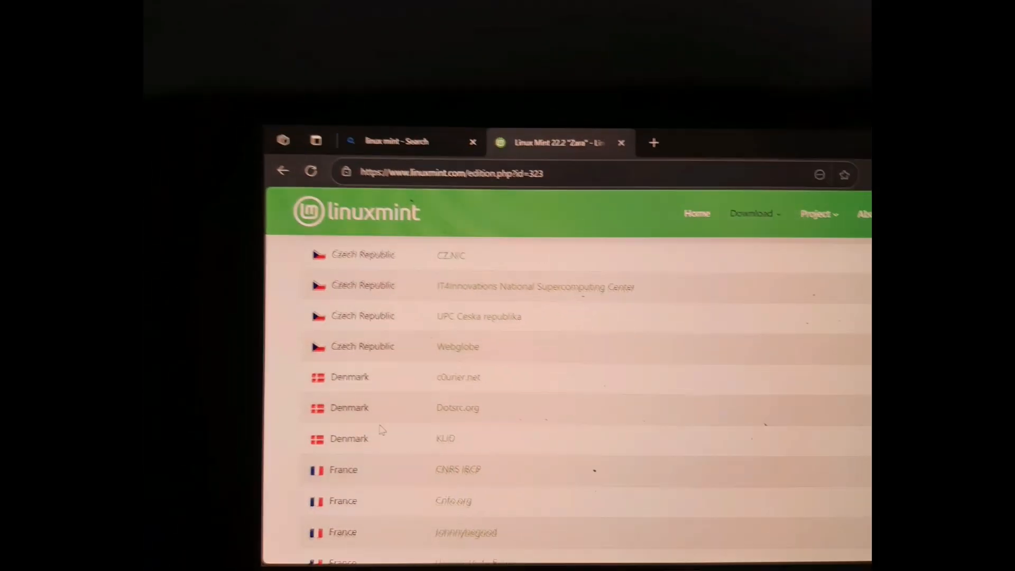
pyautogui.write('indi')
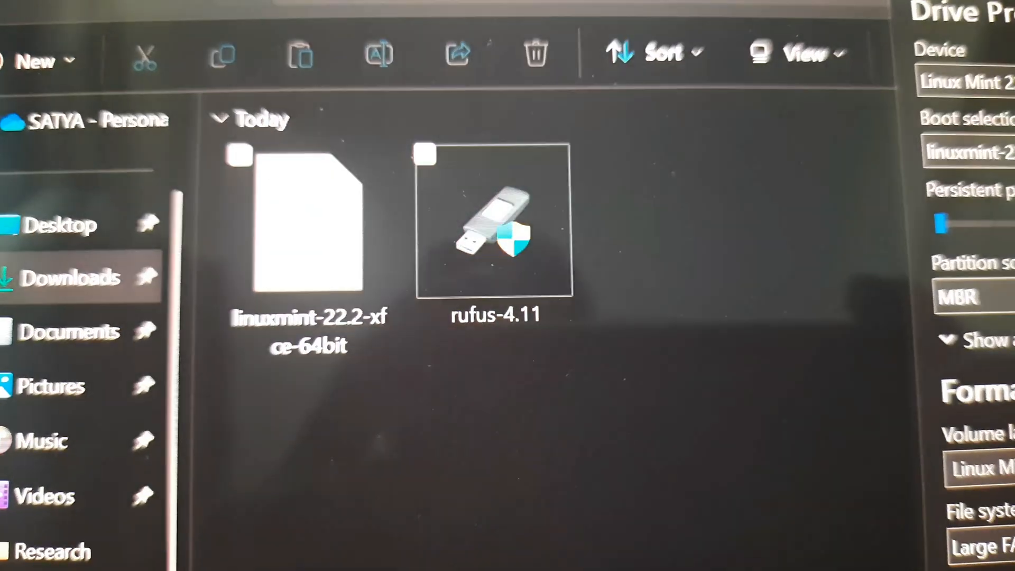
# Step: Launch Rufus 4.11 and load the linuxmint-22.2-xfce-64bit ISO
pyautogui.doubleClick(494, 226)
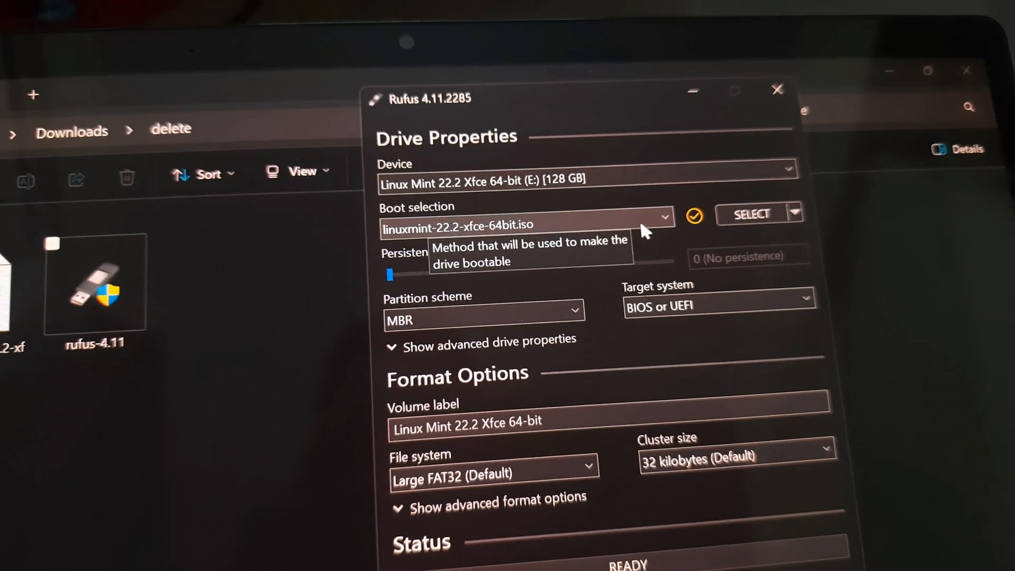
pyautogui.click(750, 214)
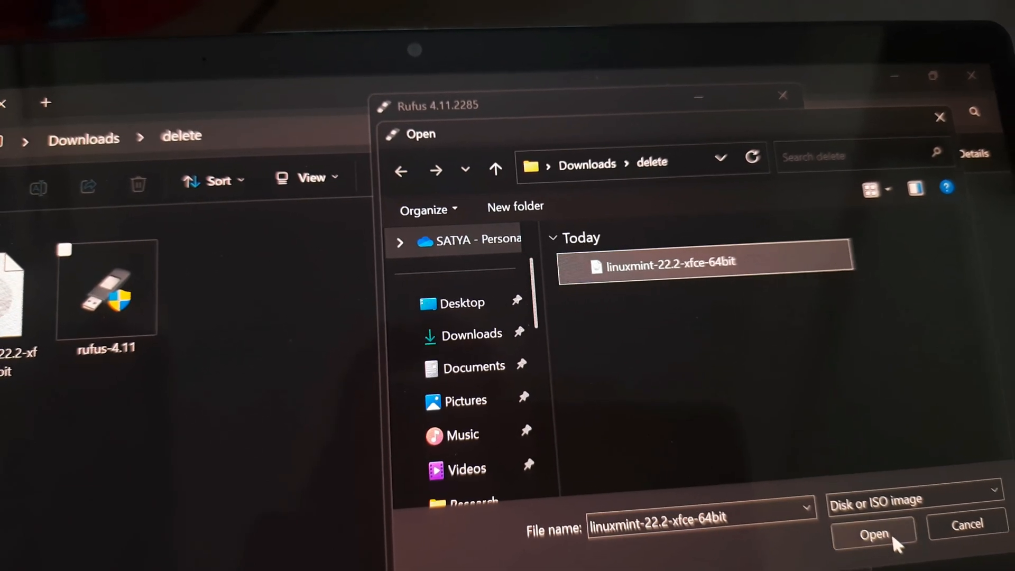
pyautogui.click(874, 533)
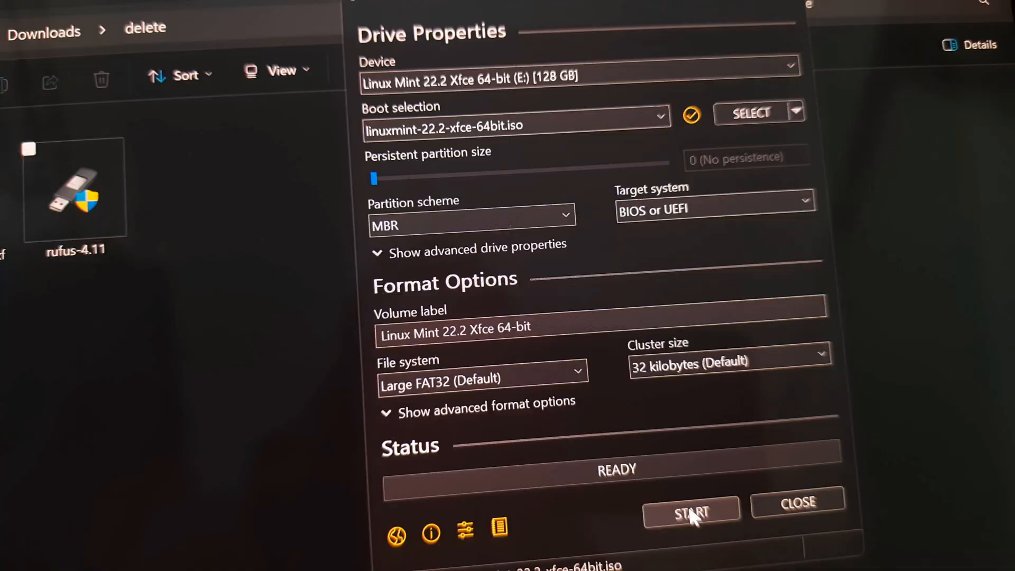
# Step: Start writing the USB drive in ISO image mode, confirming the data wipe
pyautogui.click(690, 513)
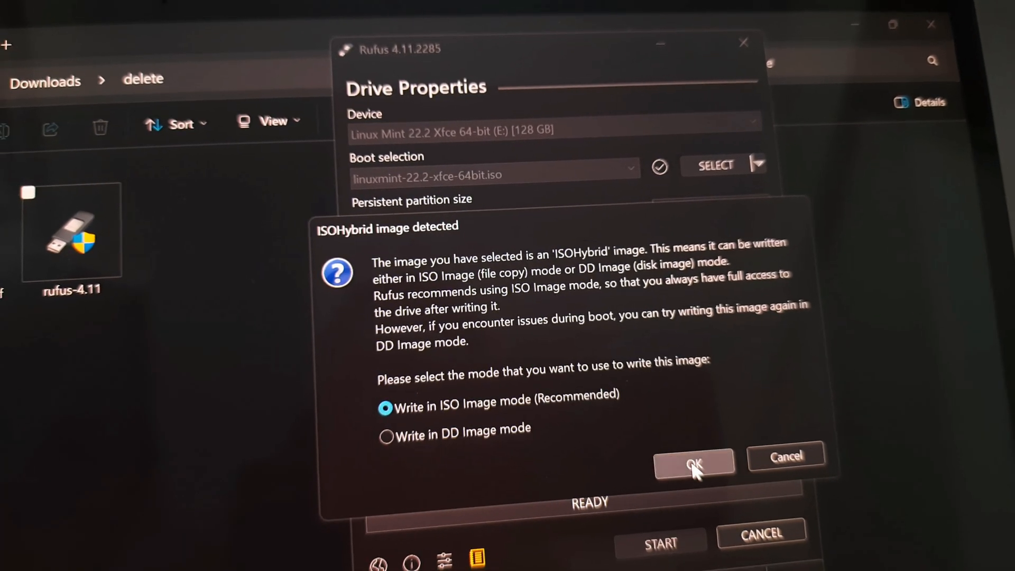
pyautogui.click(693, 465)
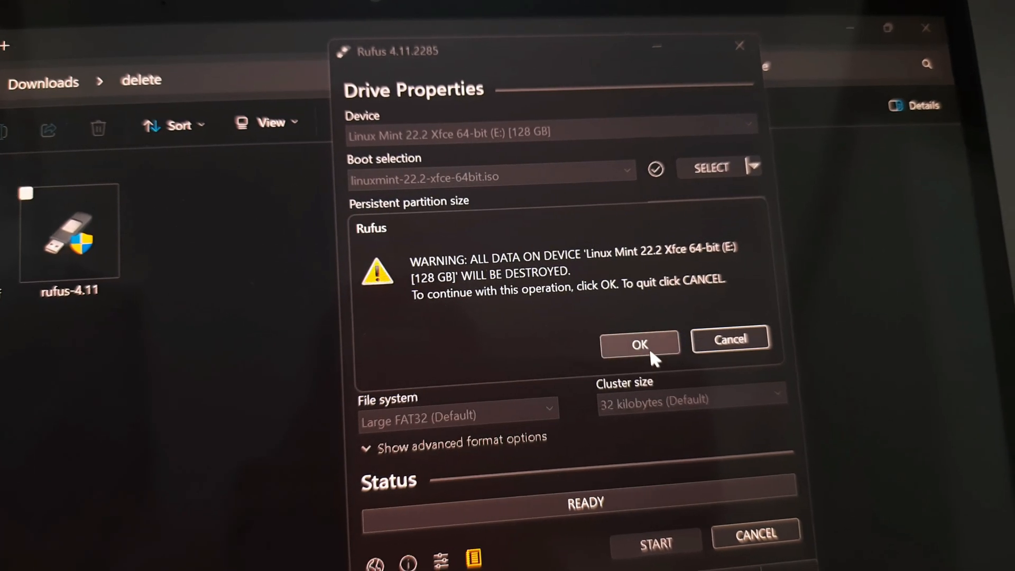
pyautogui.click(639, 343)
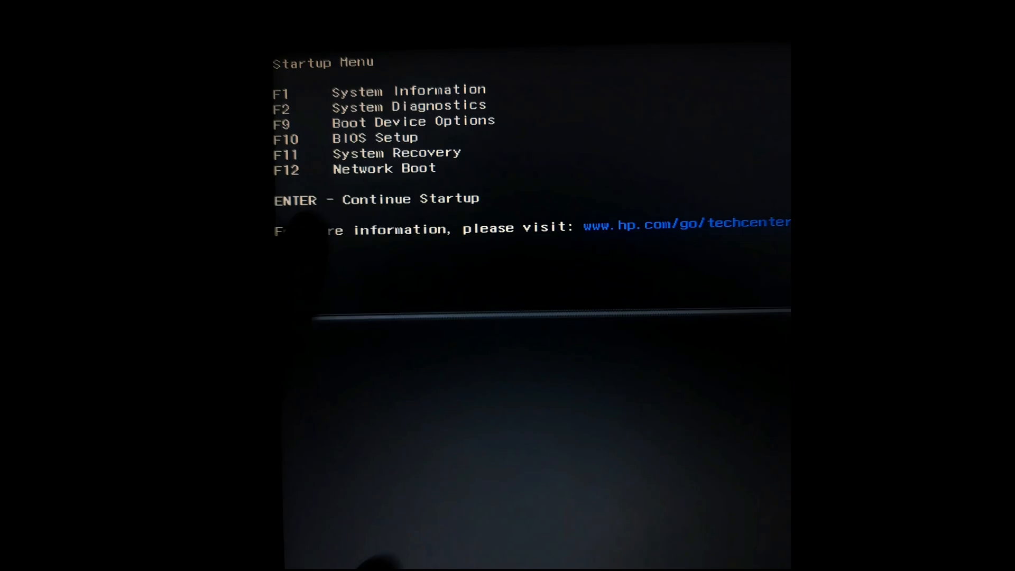
# Step: Boot the laptop from the USB flash drive (UEFI) via the HP boot device menu
pyautogui.press('F9')
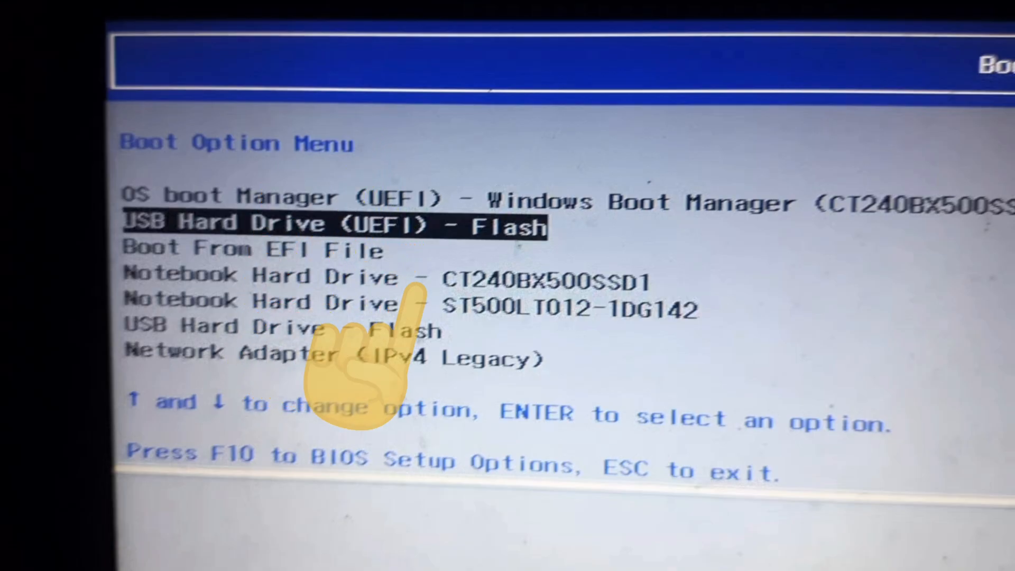
pyautogui.press('enter')
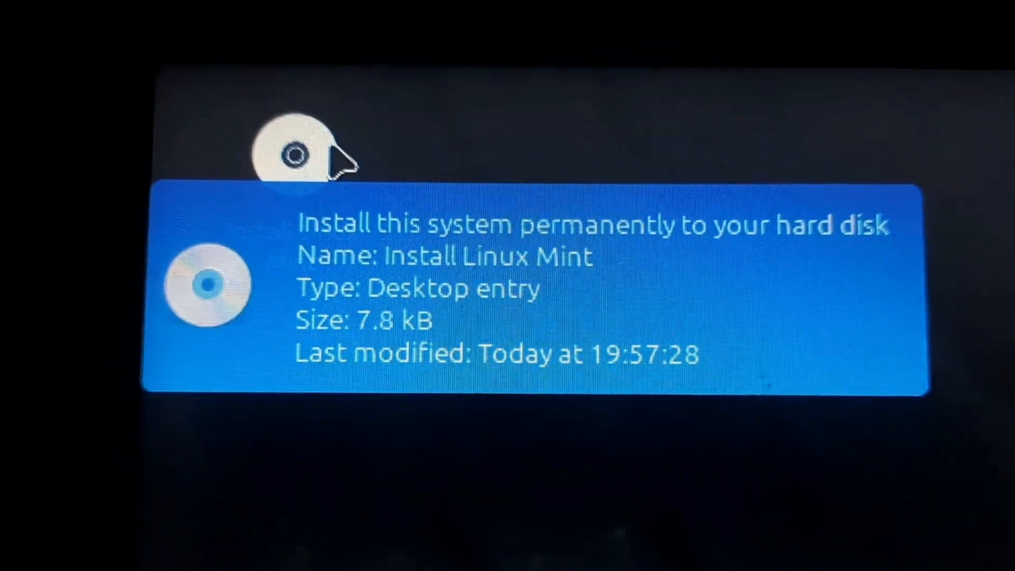
# Step: Start the installer in English with multimedia codecs and choose 'Something else' partitioning
pyautogui.doubleClick(207, 283)
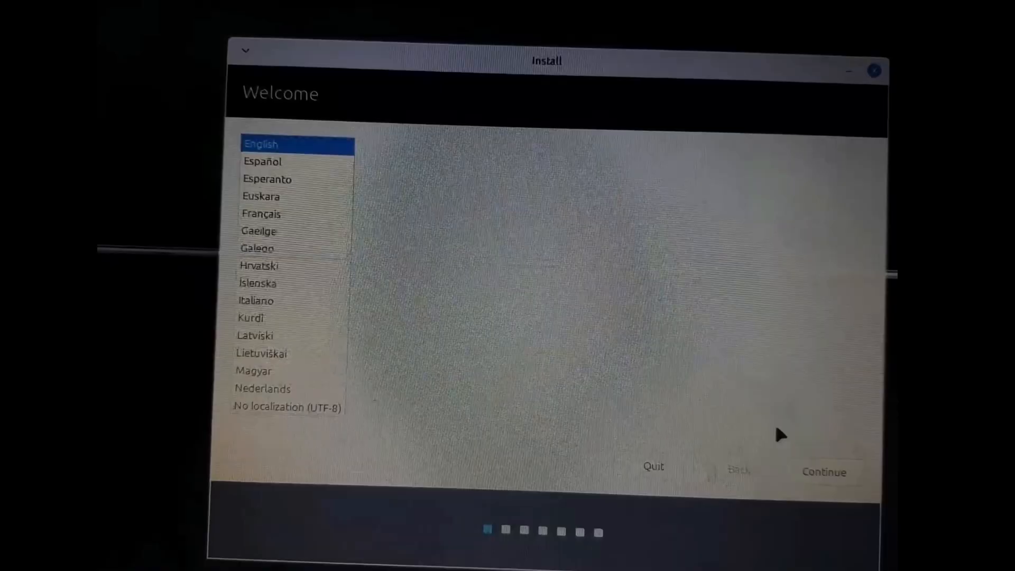
pyautogui.click(823, 471)
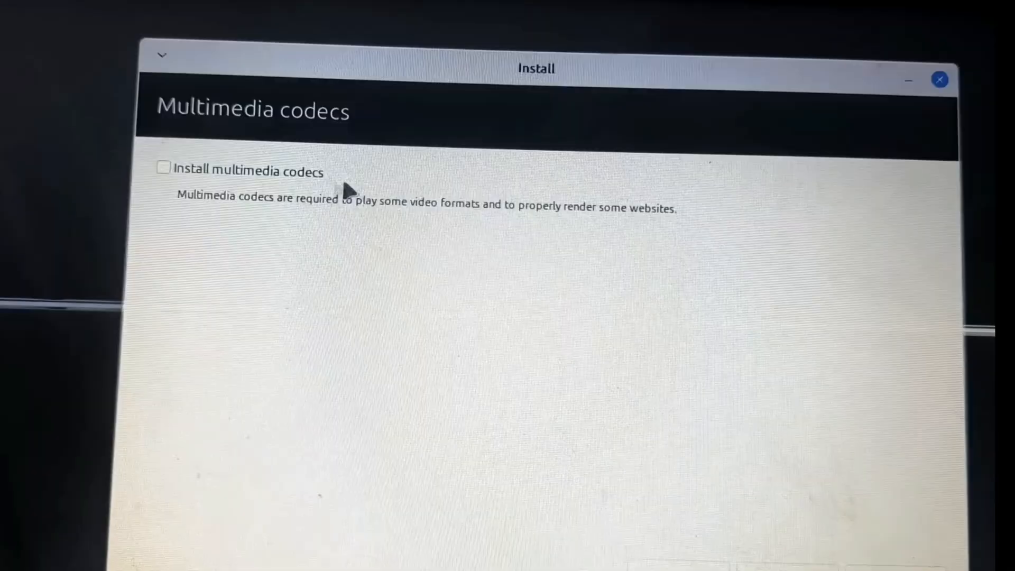
pyautogui.click(164, 167)
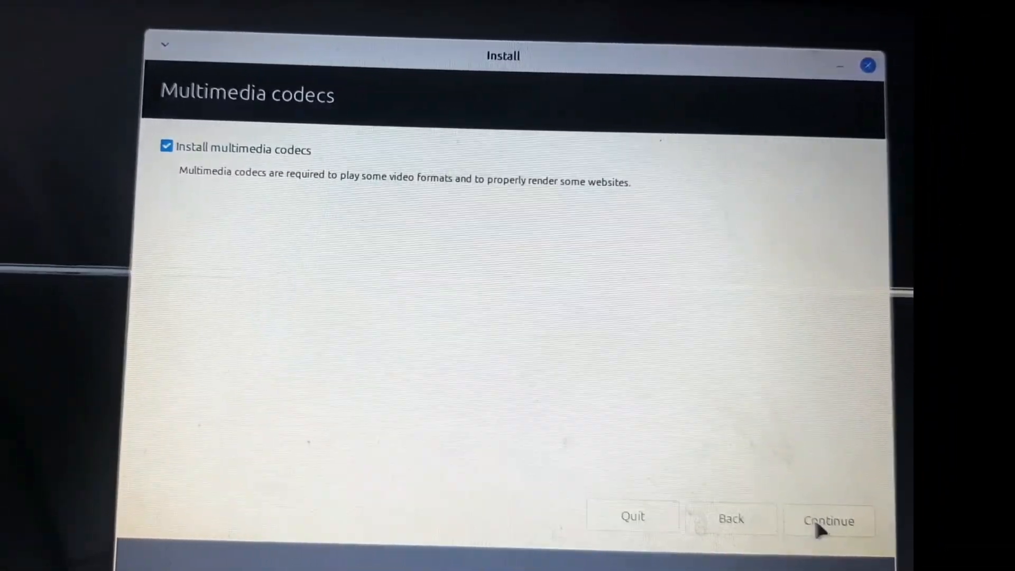
pyautogui.click(829, 520)
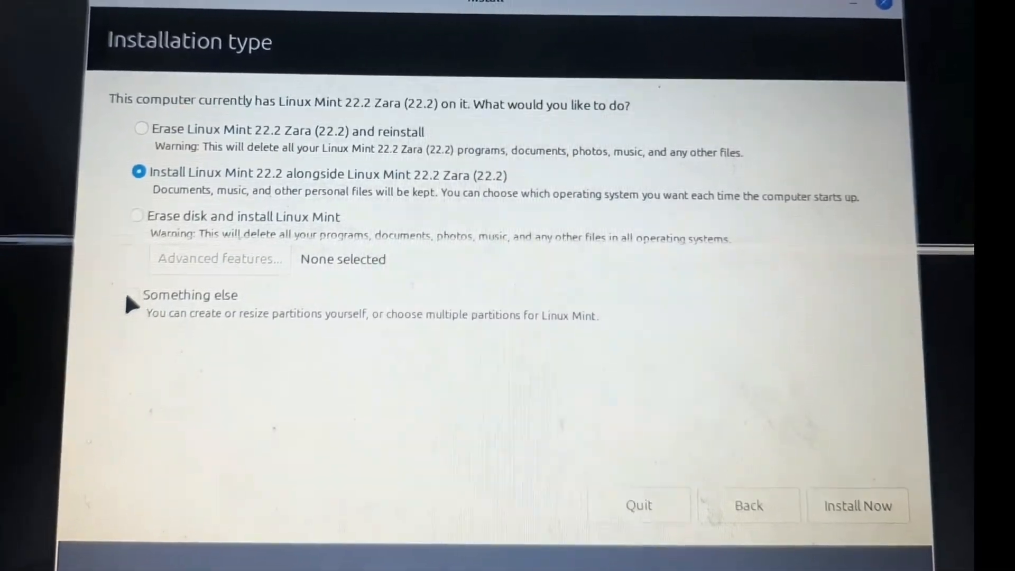
pyautogui.click(137, 295)
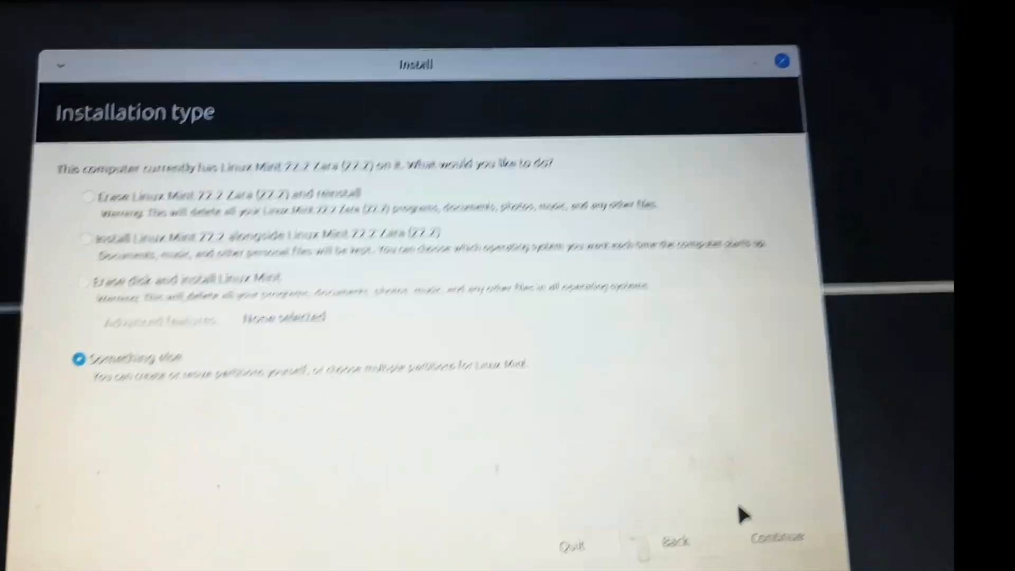
# Step: Create a 512 MB EFI System Partition in the SSD's free space
pyautogui.click(775, 537)
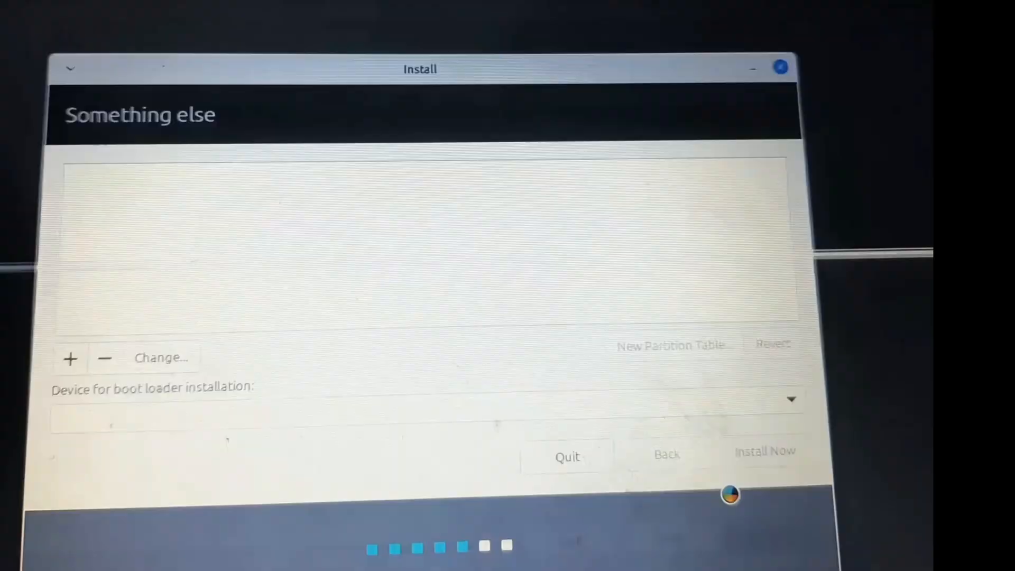
pyautogui.click(790, 398)
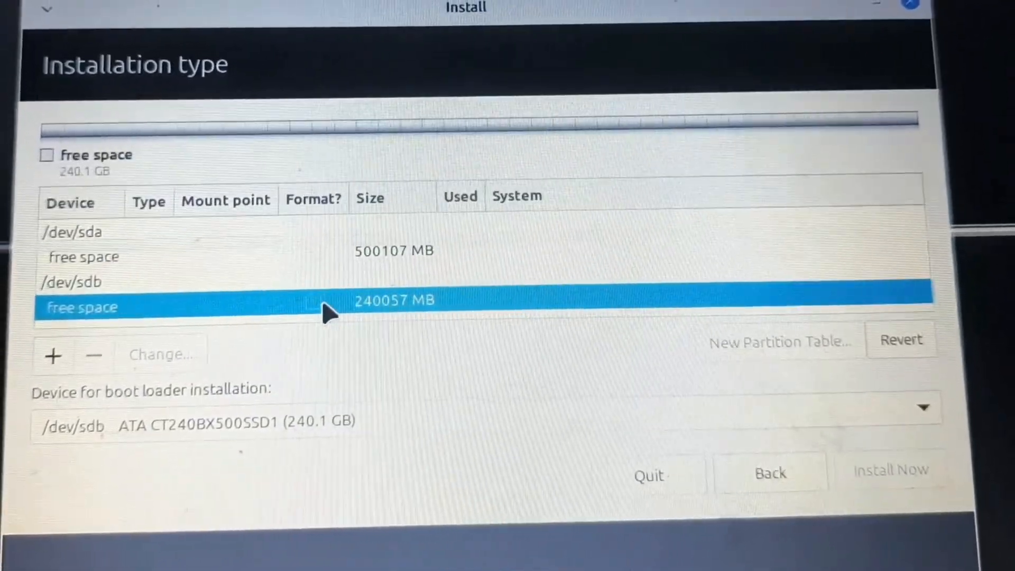
pyautogui.click(53, 355)
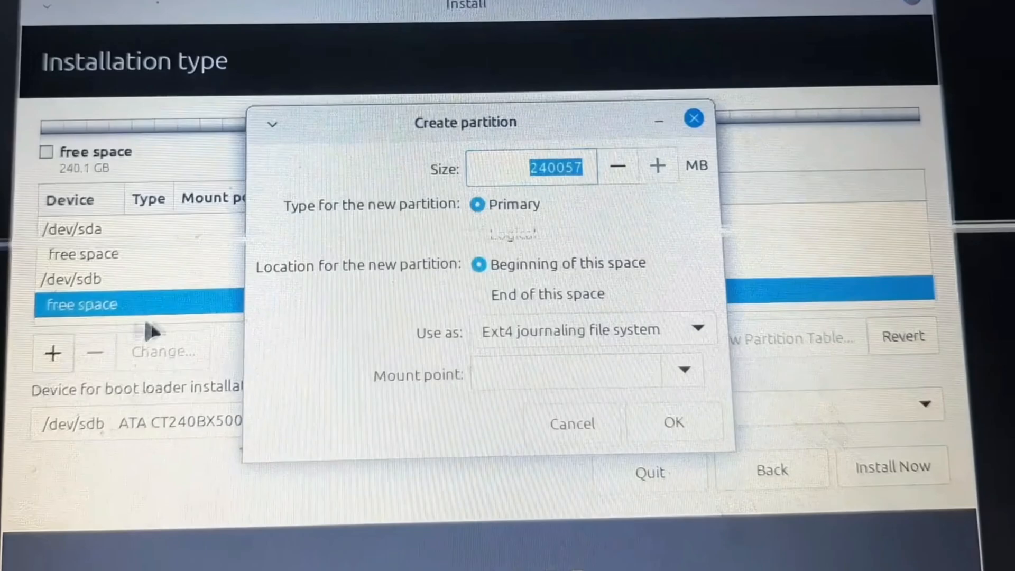
pyautogui.write('512')
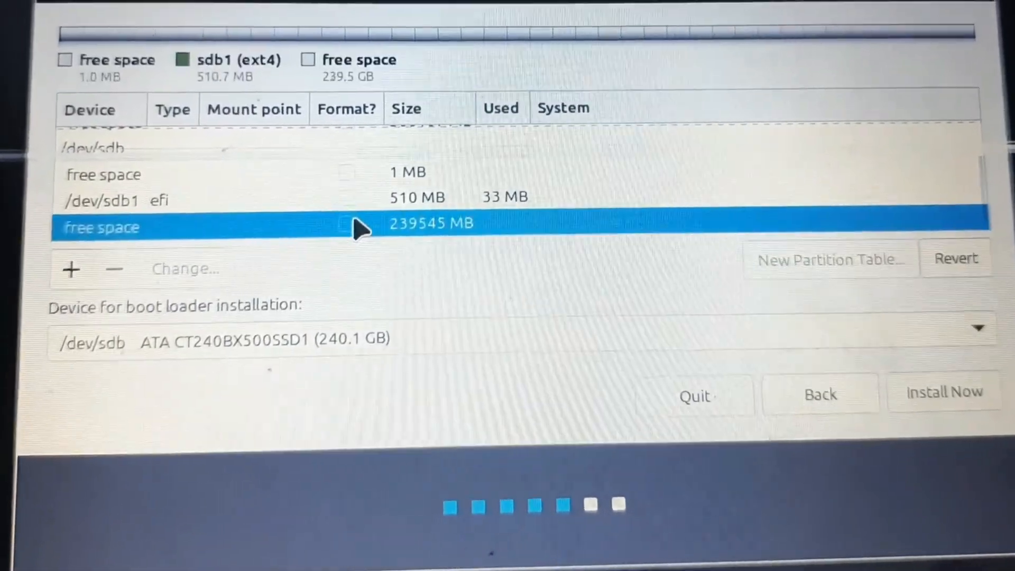
# Step: Create an ext4 root partition mounted at / in the SSD's remaining space
pyautogui.click(71, 268)
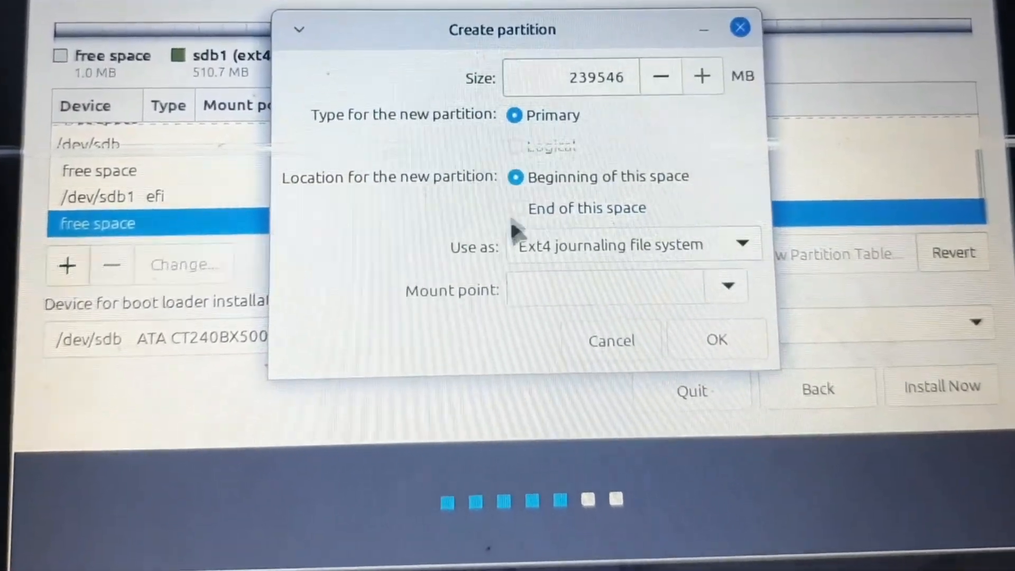
pyautogui.click(725, 286)
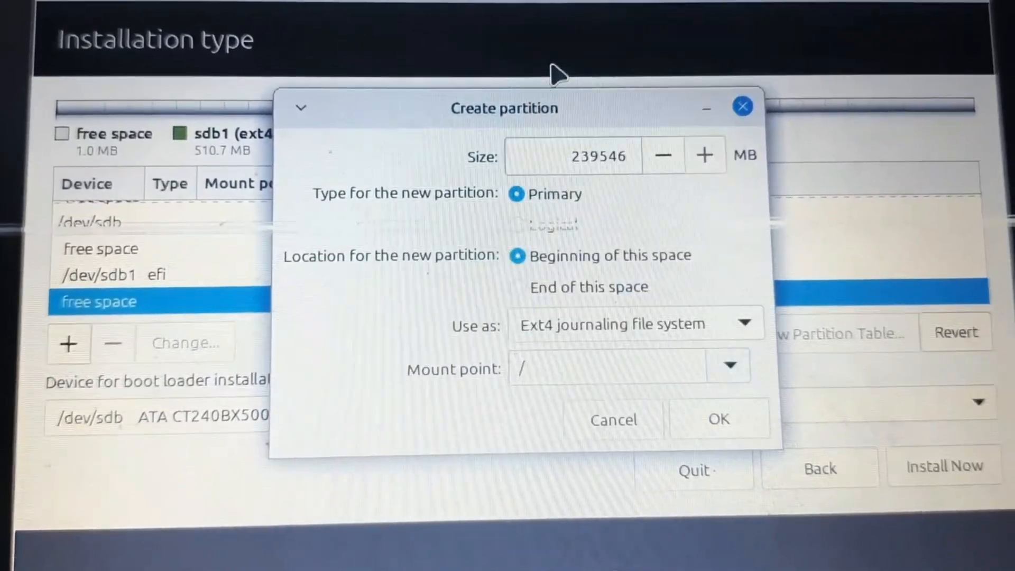
pyautogui.click(717, 419)
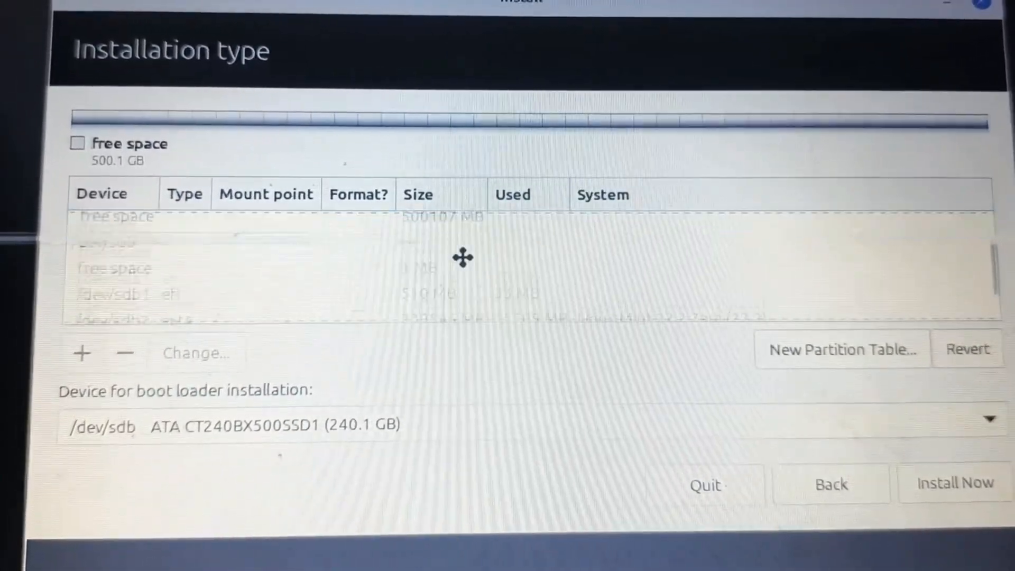
# Step: Create an ext4 partition mounted at /storage spanning the 500 GB hard disk
pyautogui.click(104, 224)
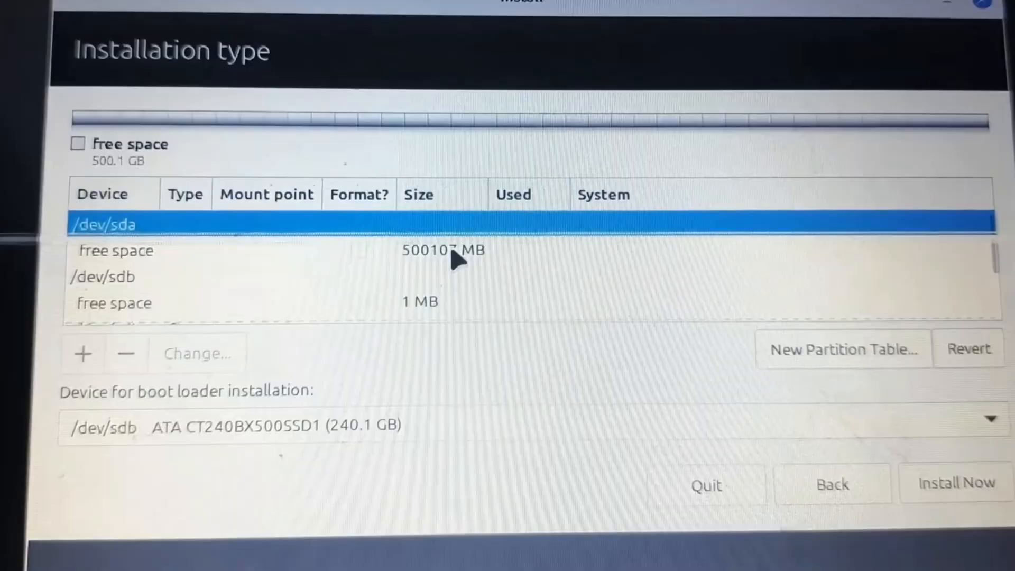
pyautogui.click(442, 252)
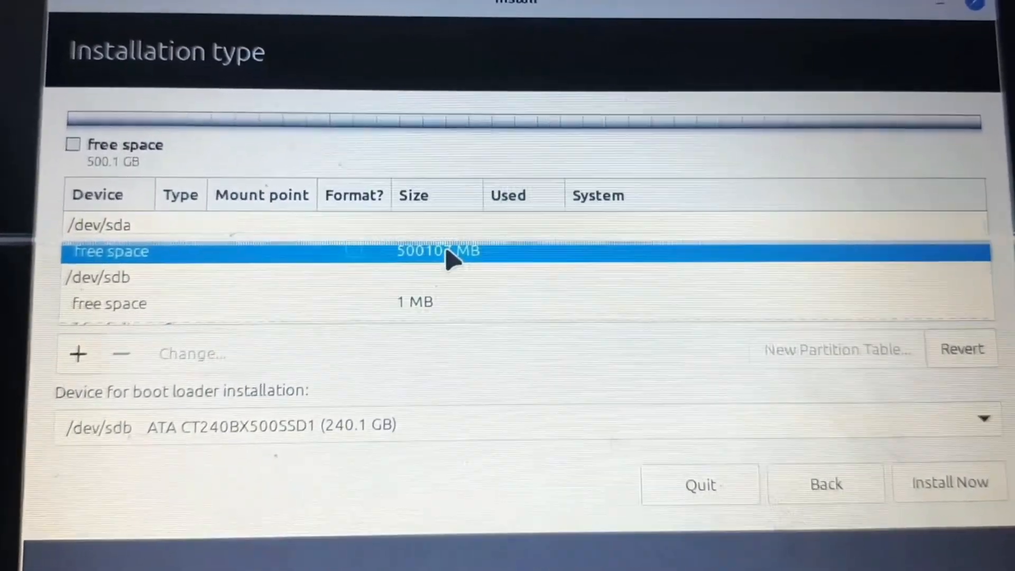
pyautogui.click(77, 353)
pyautogui.write('/')
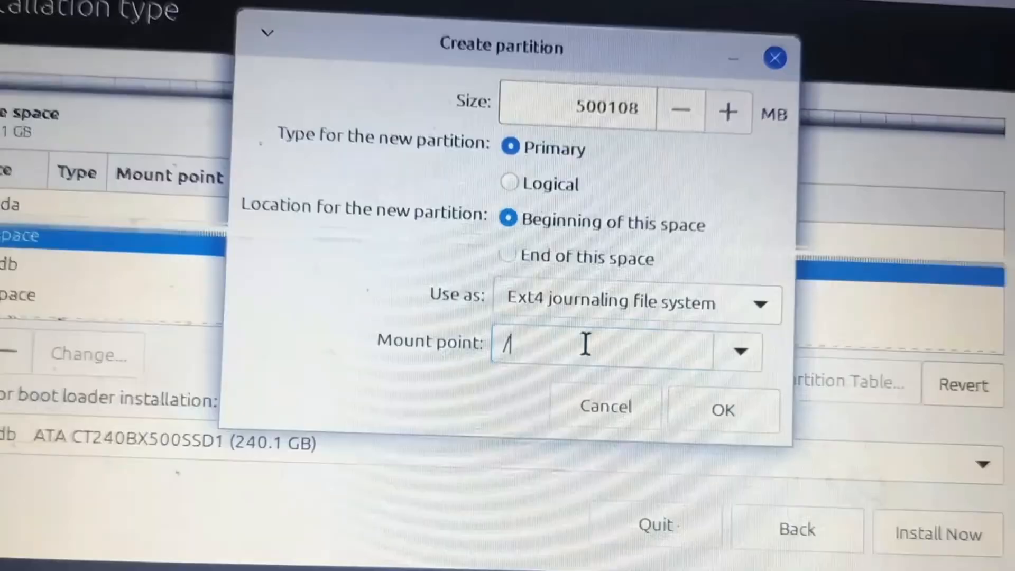
pyautogui.write('storage')
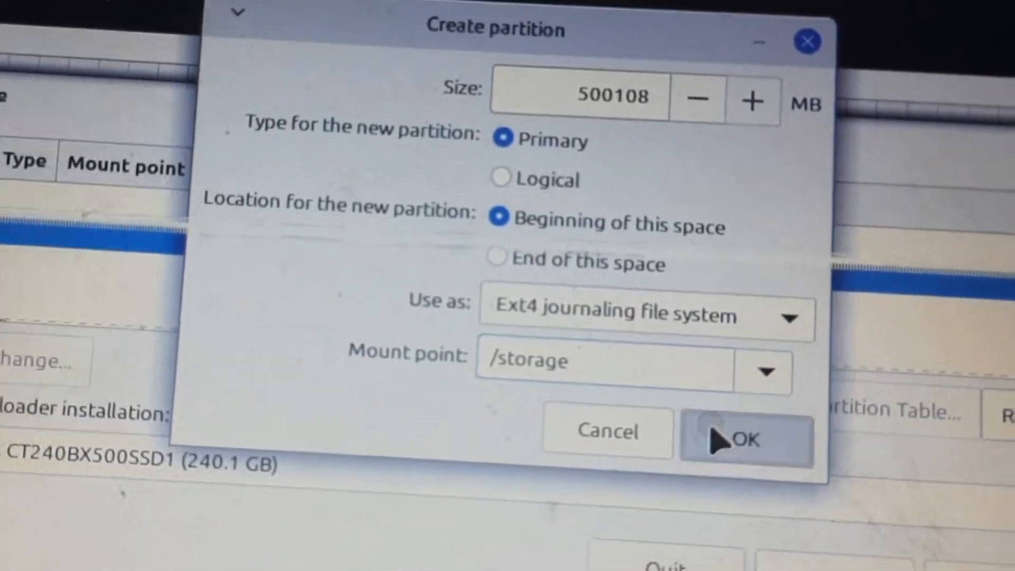
pyautogui.click(743, 438)
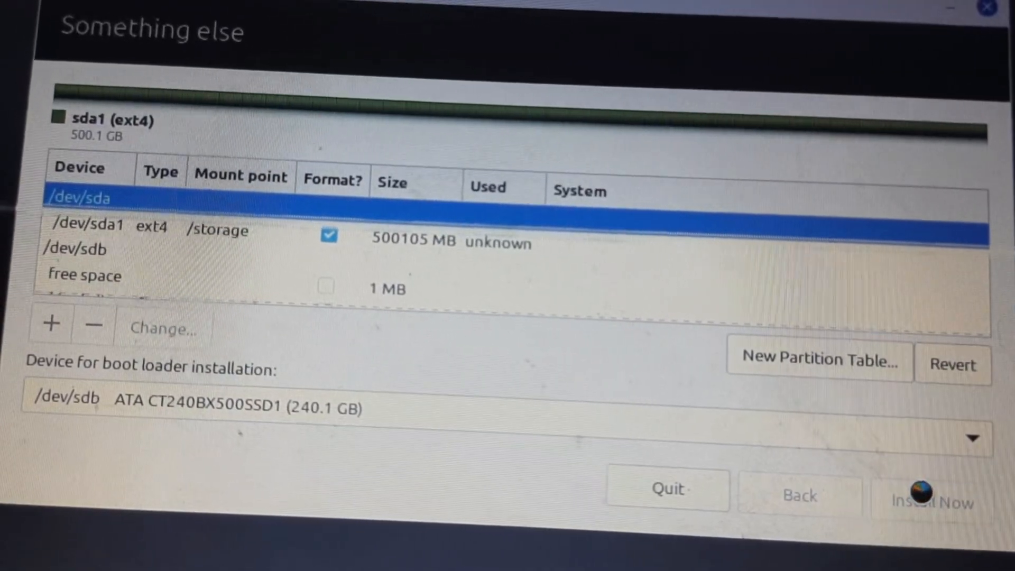
# Step: Begin installation with the new partition layout via Install Now
pyautogui.click(933, 499)
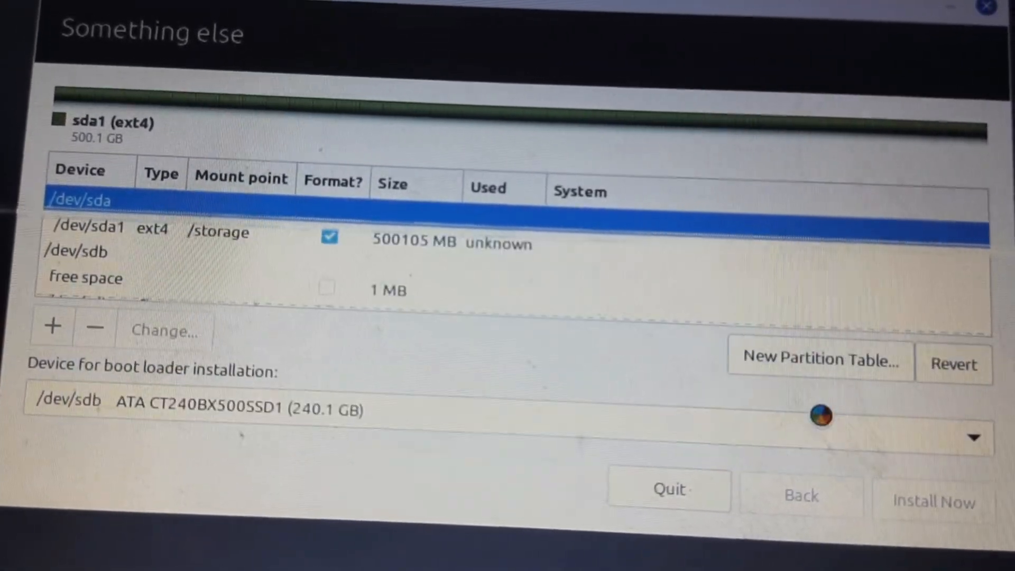
pyautogui.click(932, 500)
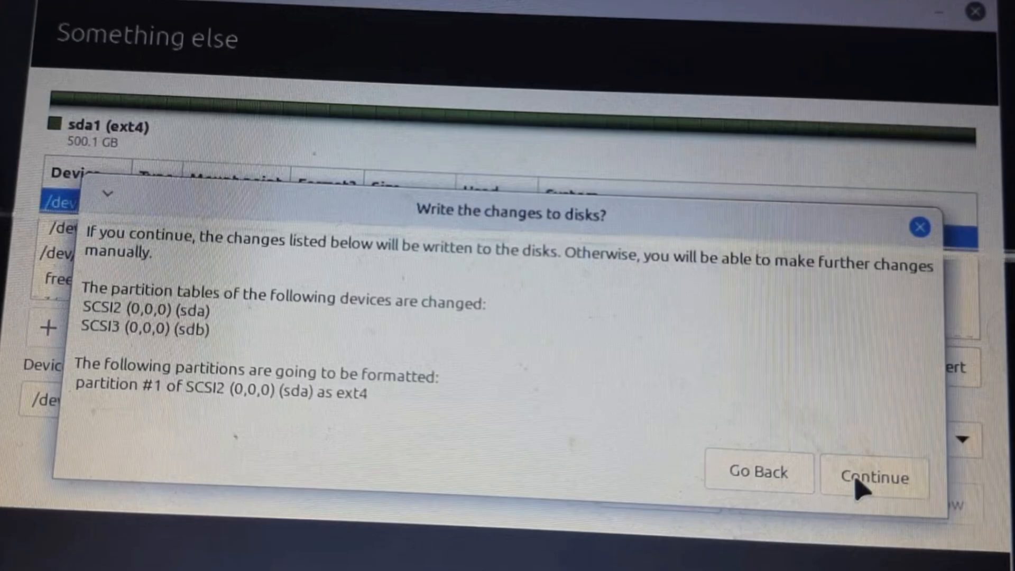
# Step: Write the changes, keep Kolkata, and create the user account 'SATYA'
pyautogui.click(874, 478)
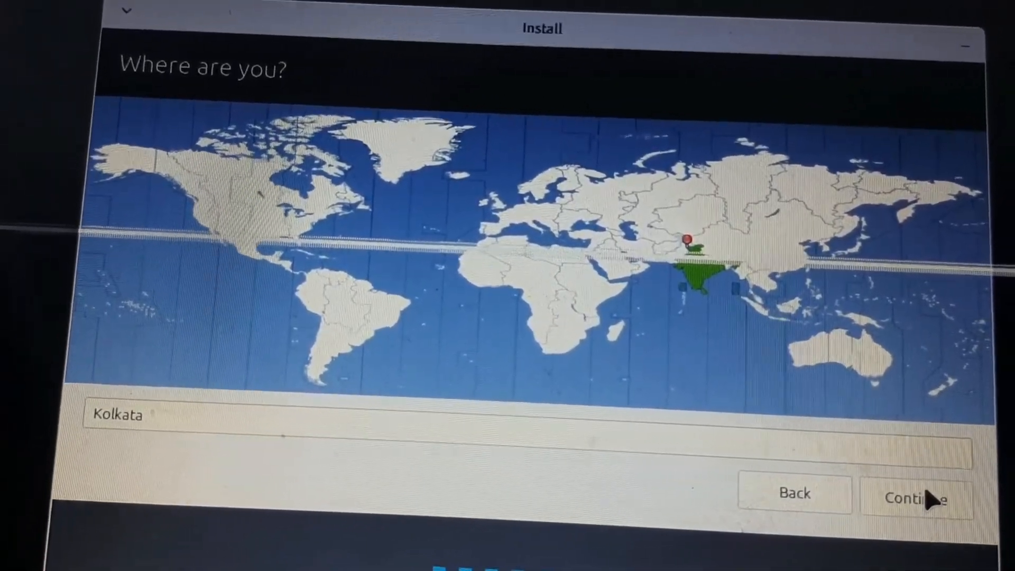
pyautogui.click(916, 497)
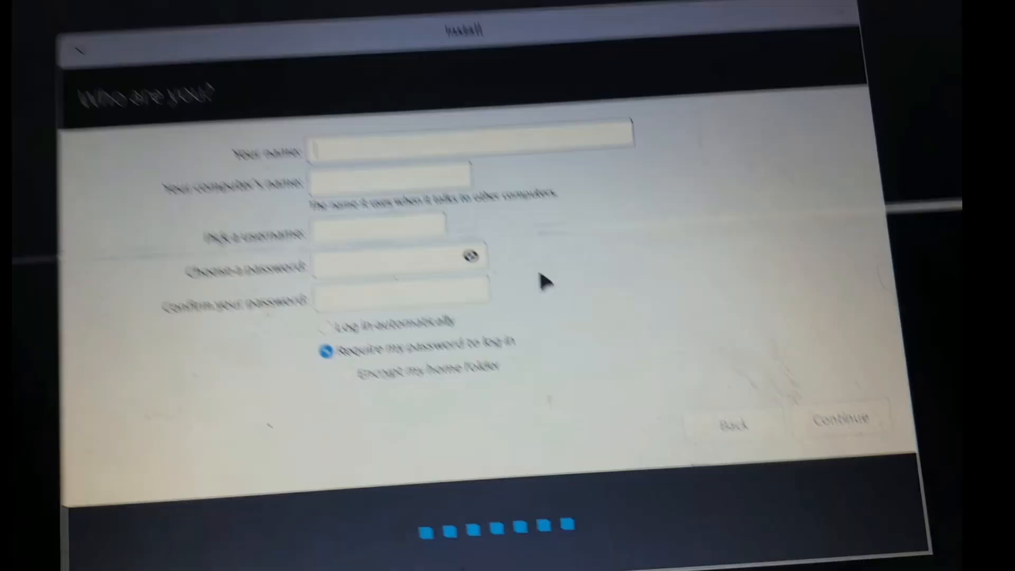
pyautogui.write('SATYA')
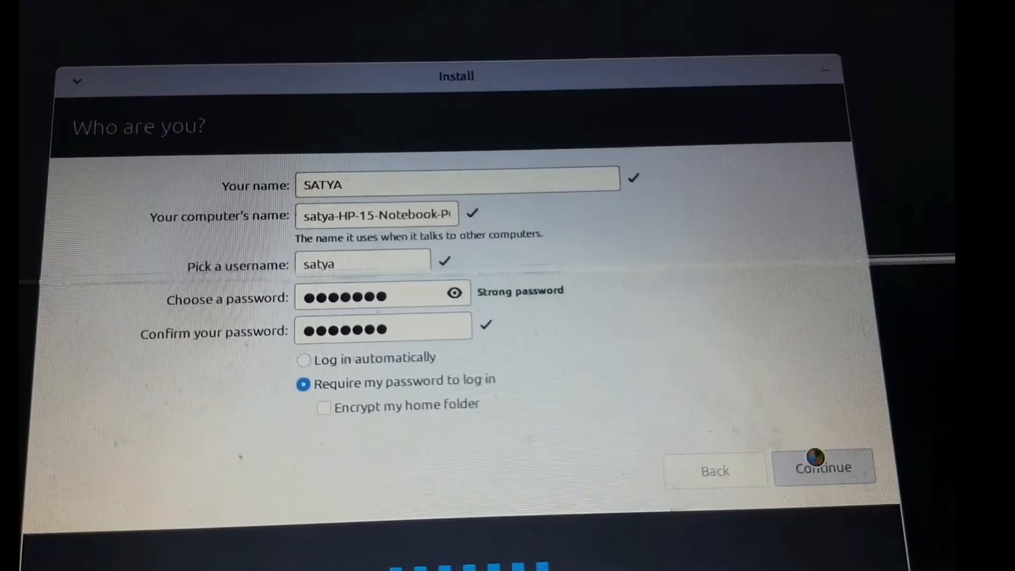
pyautogui.click(822, 467)
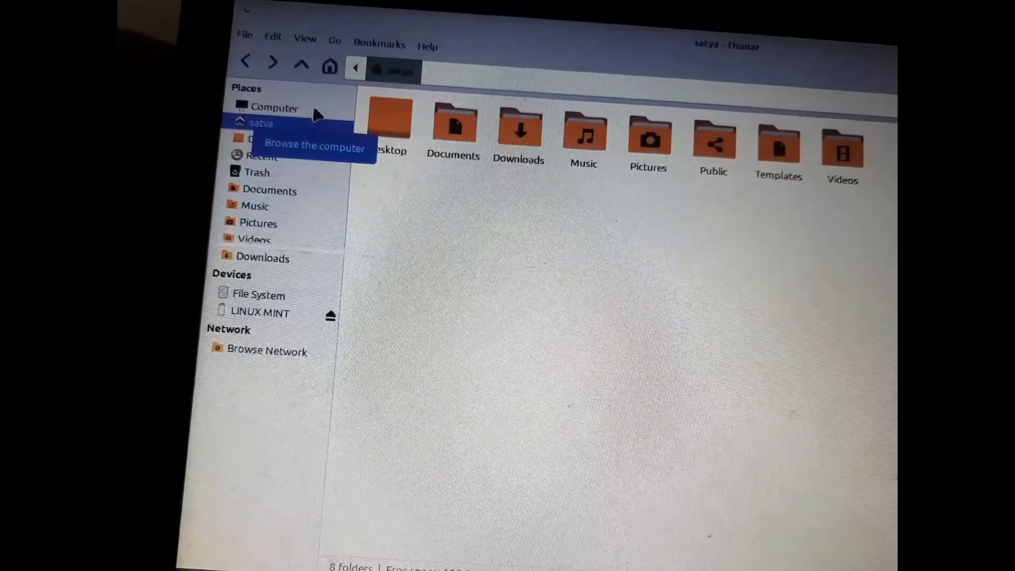
# Step: Browse Computer in Thunar and search the menu for 'DISK'
pyautogui.click(274, 108)
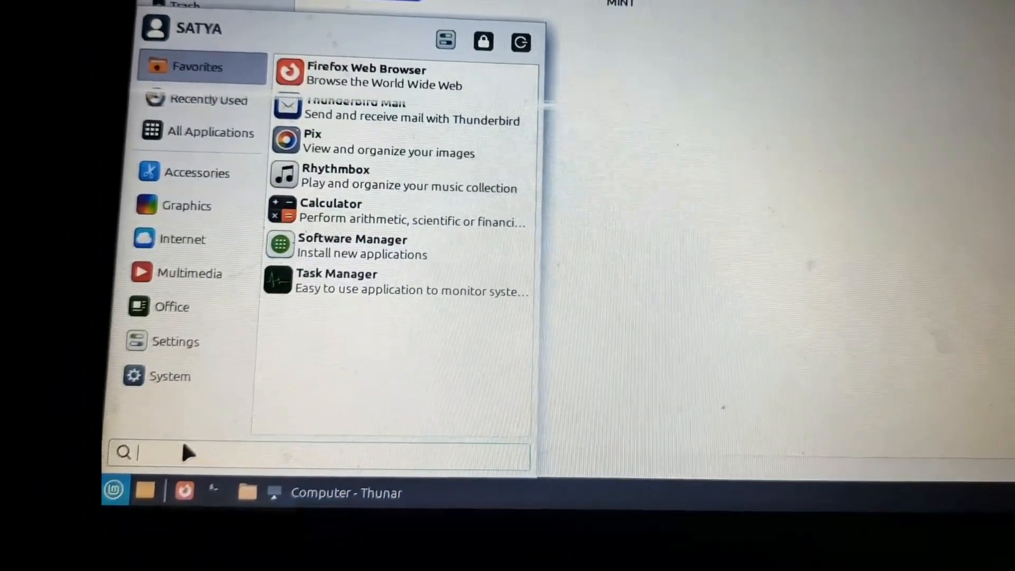
pyautogui.write('DISK')
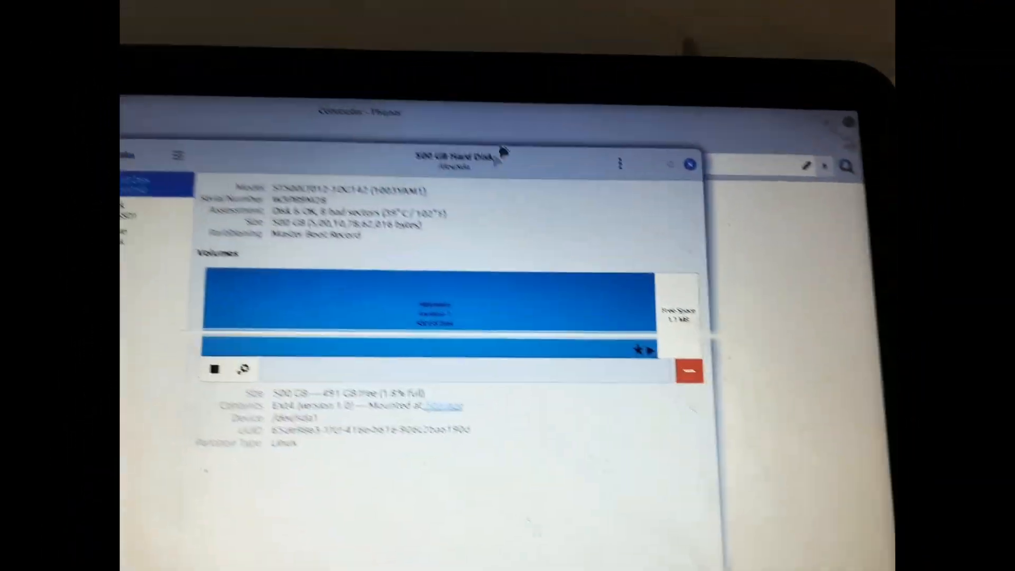
# Step: Format the 500 GB hard disk as GPT and add a full-size named ext4 partition
pyautogui.click(620, 138)
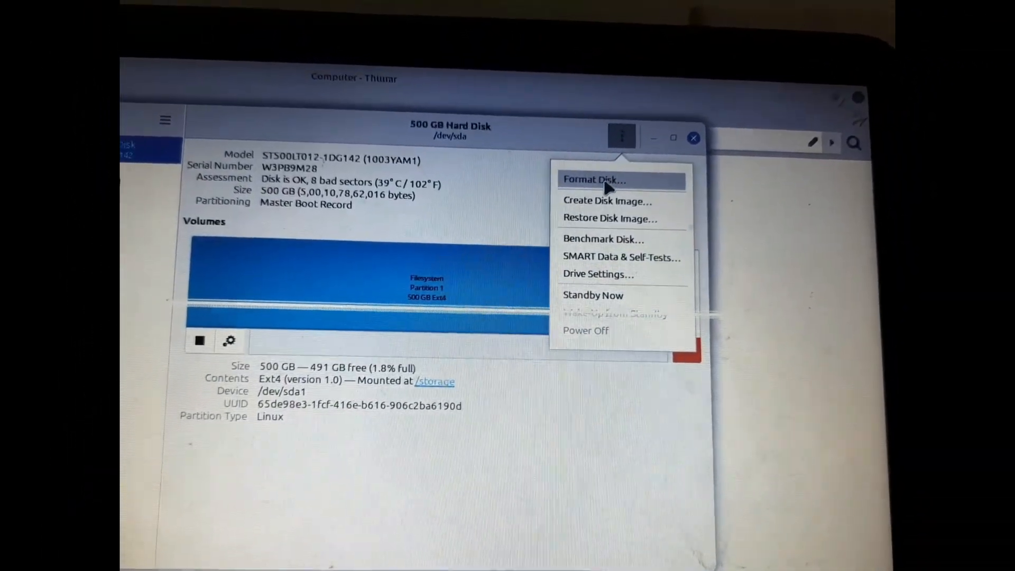
pyautogui.click(592, 180)
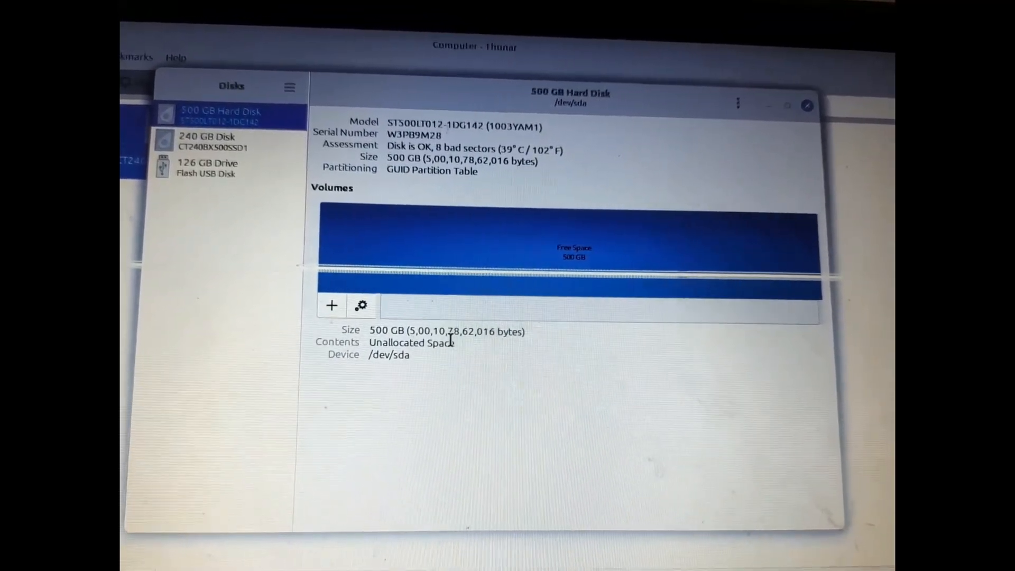
pyautogui.click(331, 304)
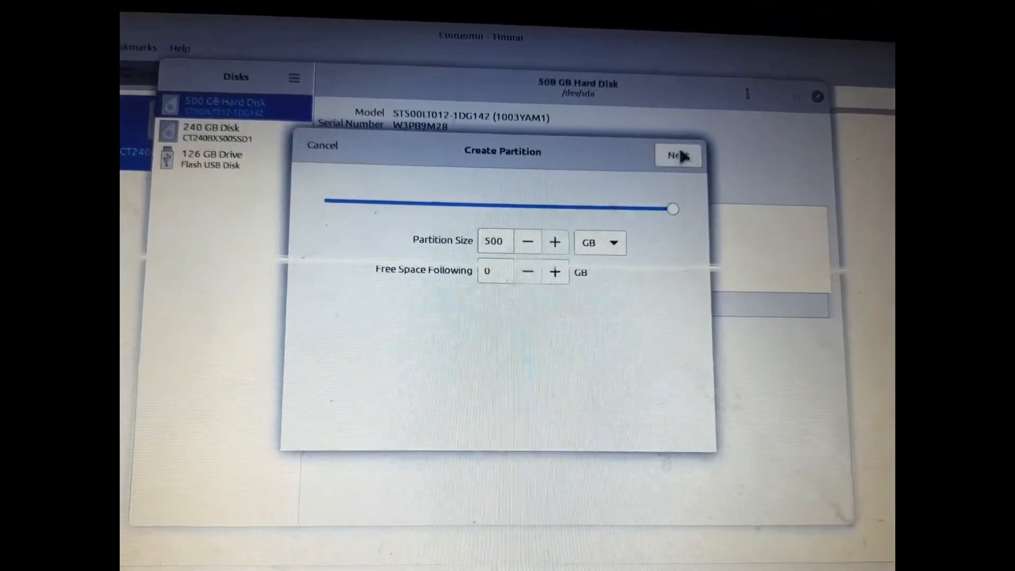
pyautogui.click(678, 156)
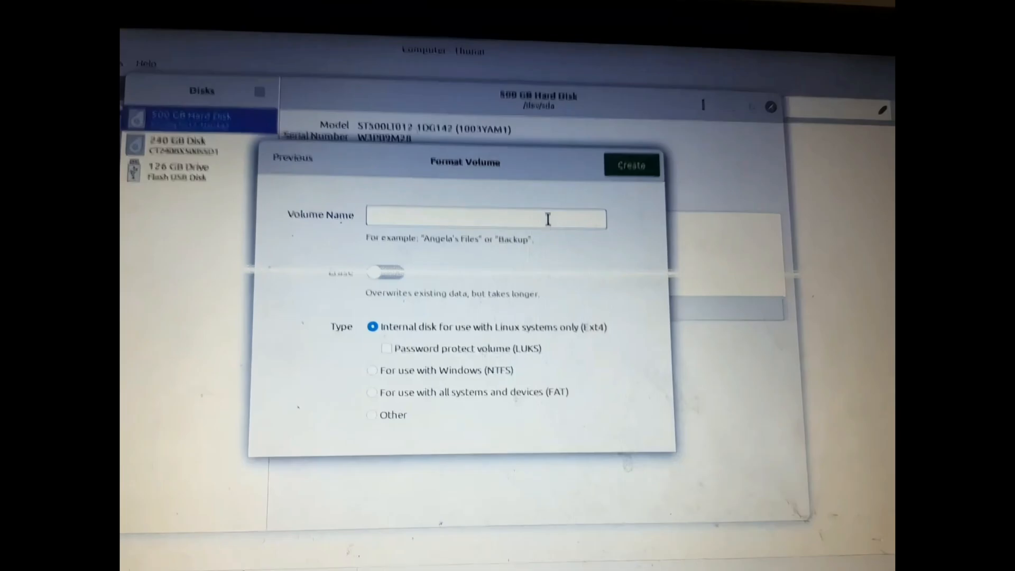
pyautogui.click(630, 165)
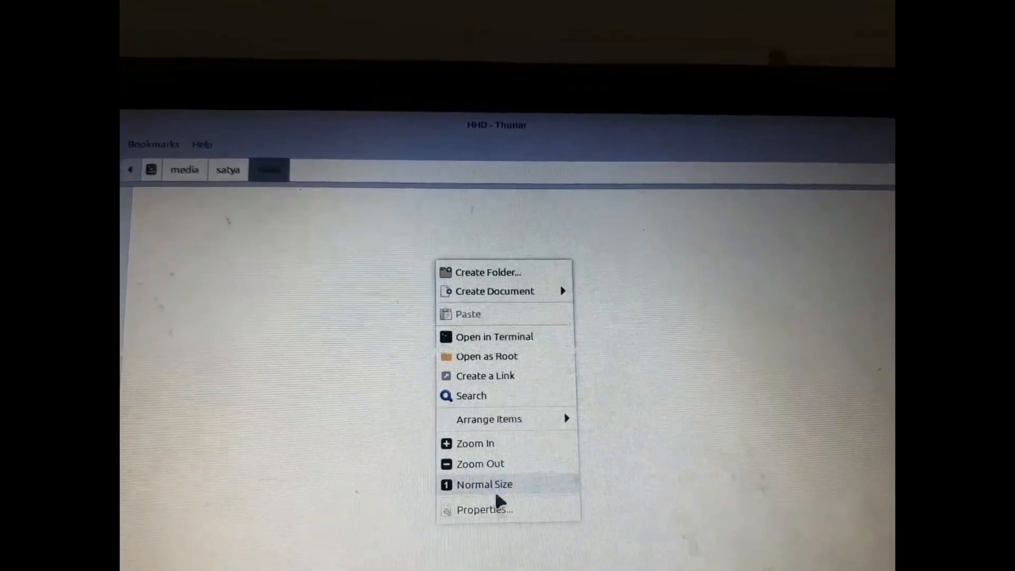
# Step: Show the HHD volume's properties with its 457.4 GiB capacity
pyautogui.click(484, 509)
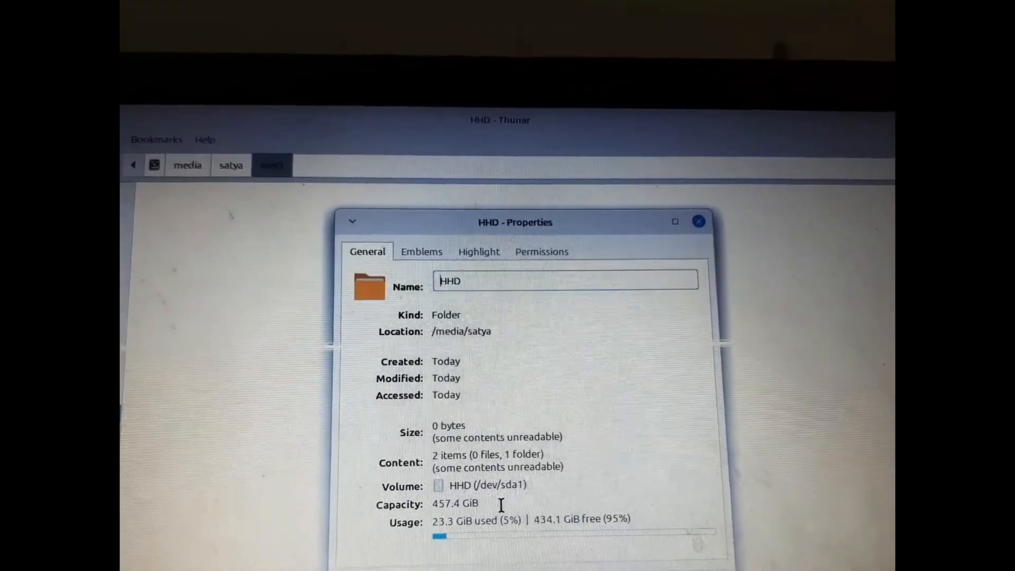